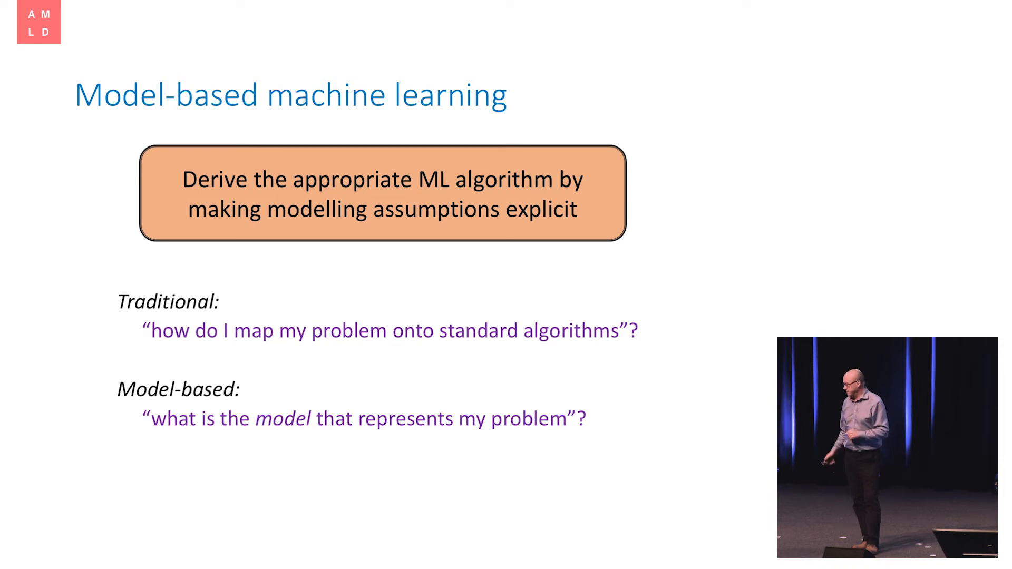
key(Right)
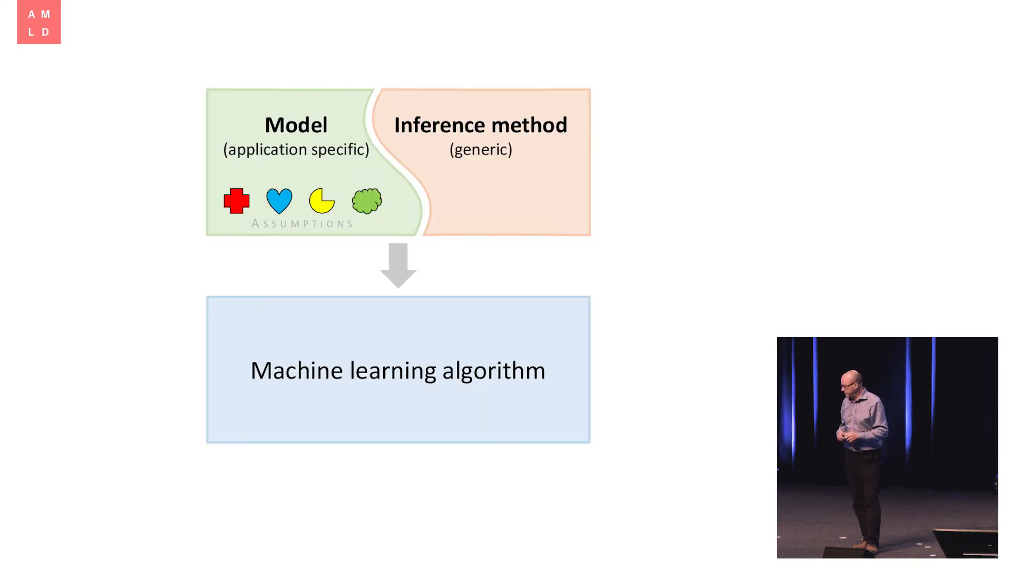